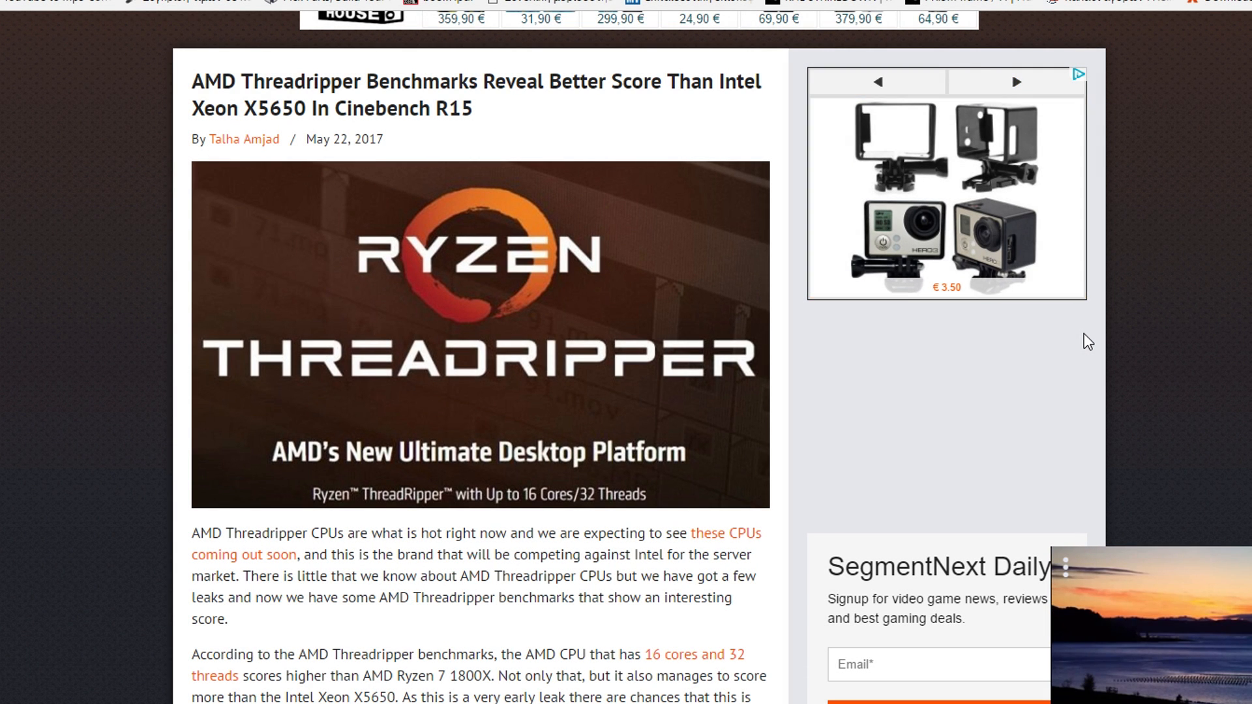
Scroll the Threadripper article past the hero image to the opening paragraphs and chart start
left_click(1016, 81)
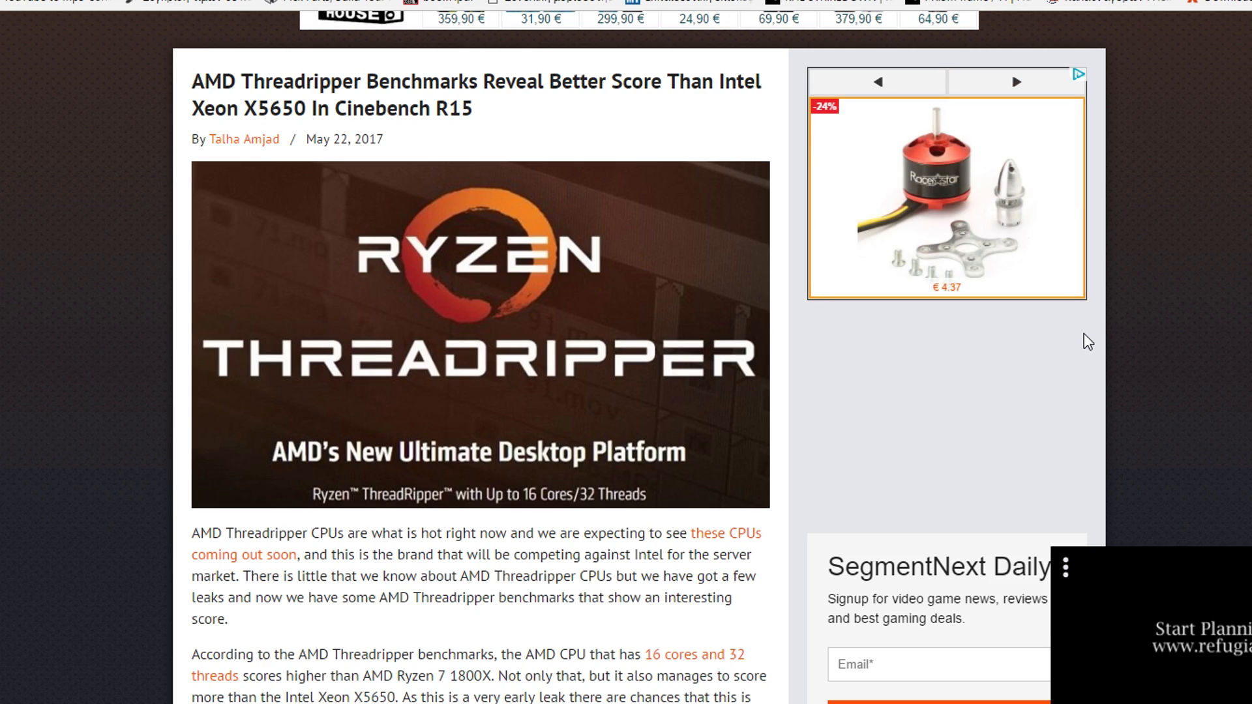
mouse_move(1097, 311)
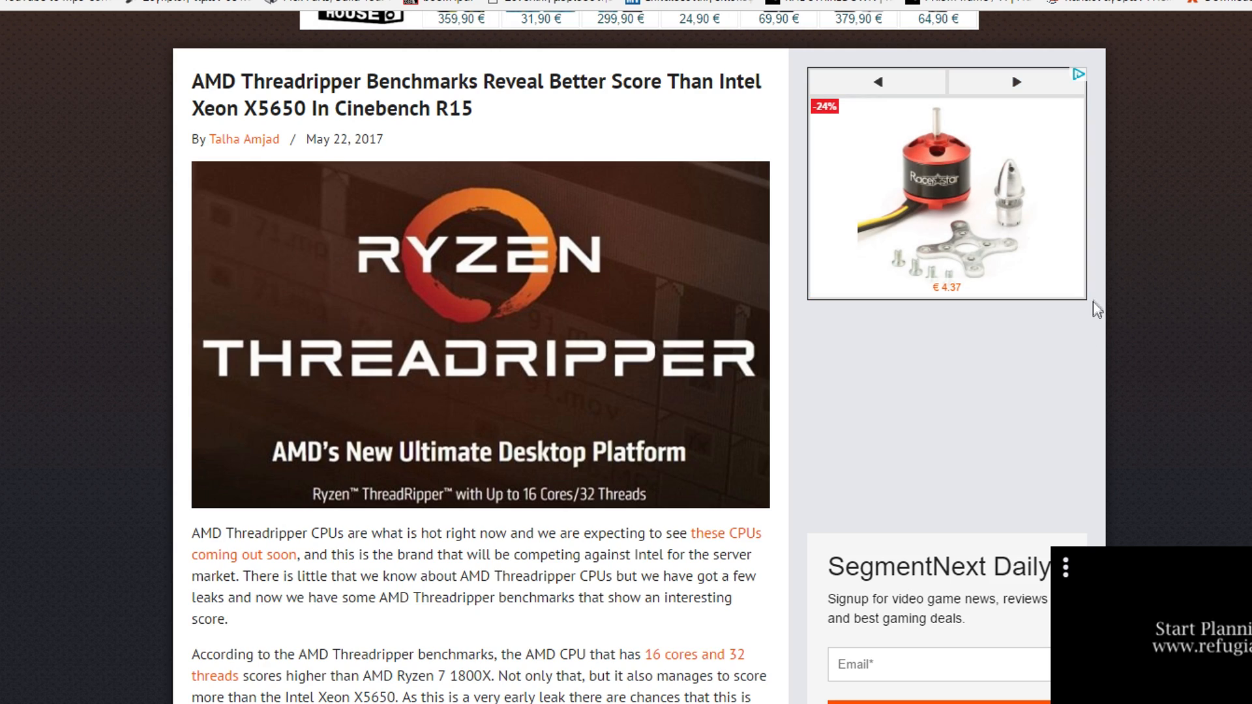
scroll("down", 3)
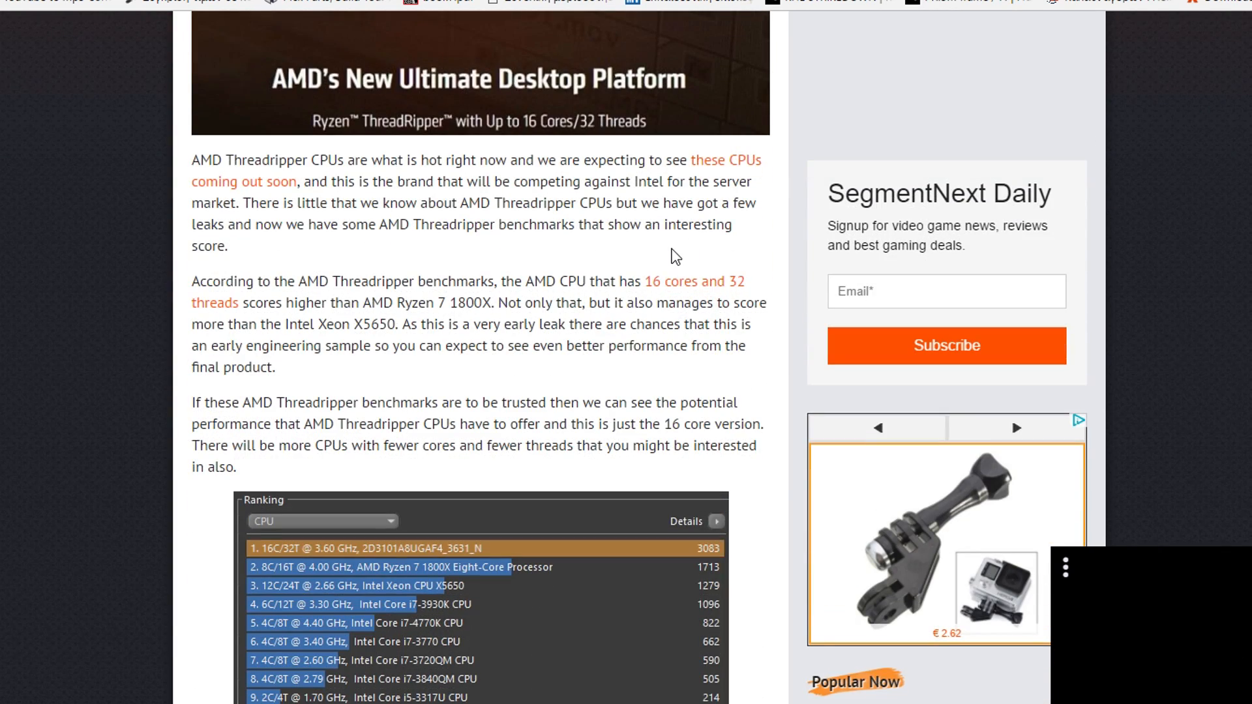
scroll("up", 3)
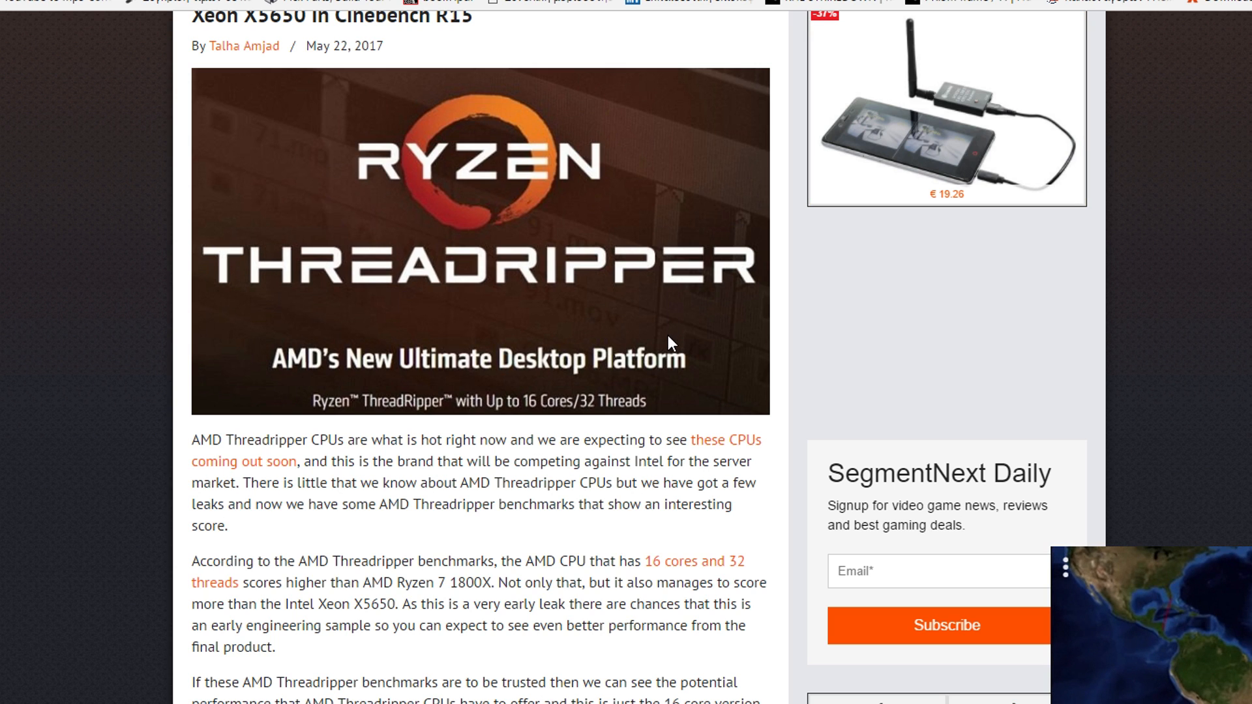
mouse_move(666, 418)
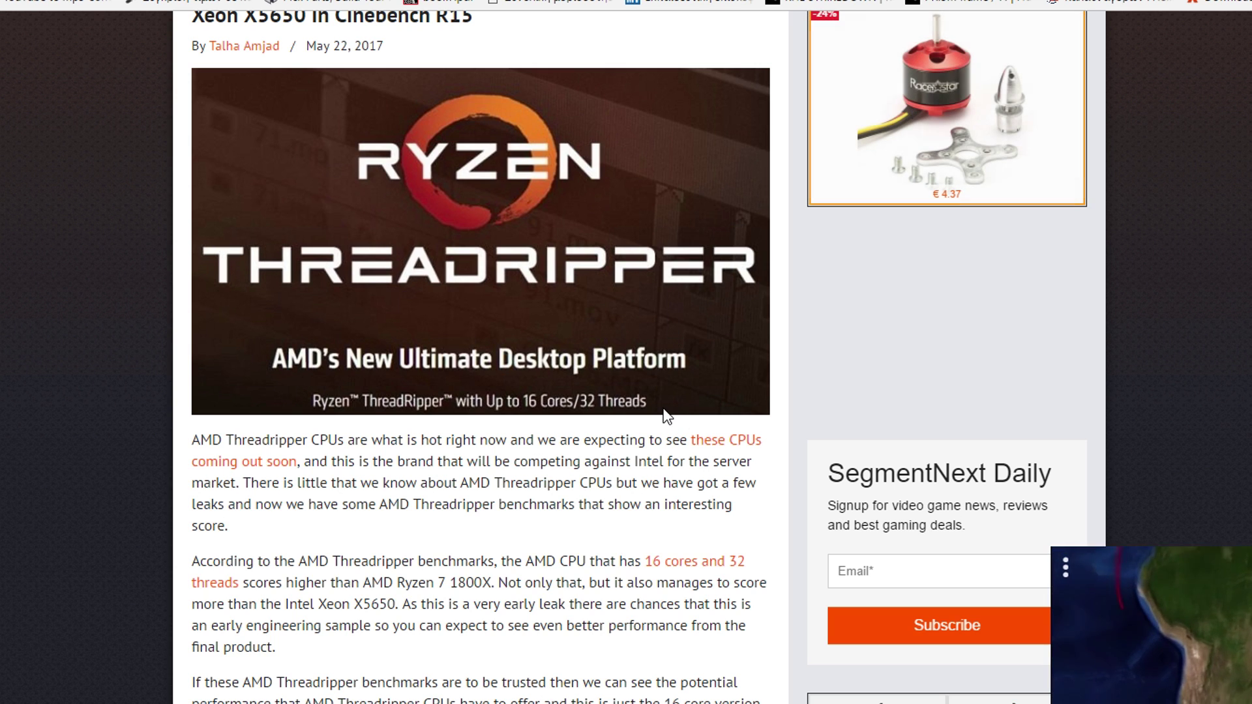
scroll("down", 3)
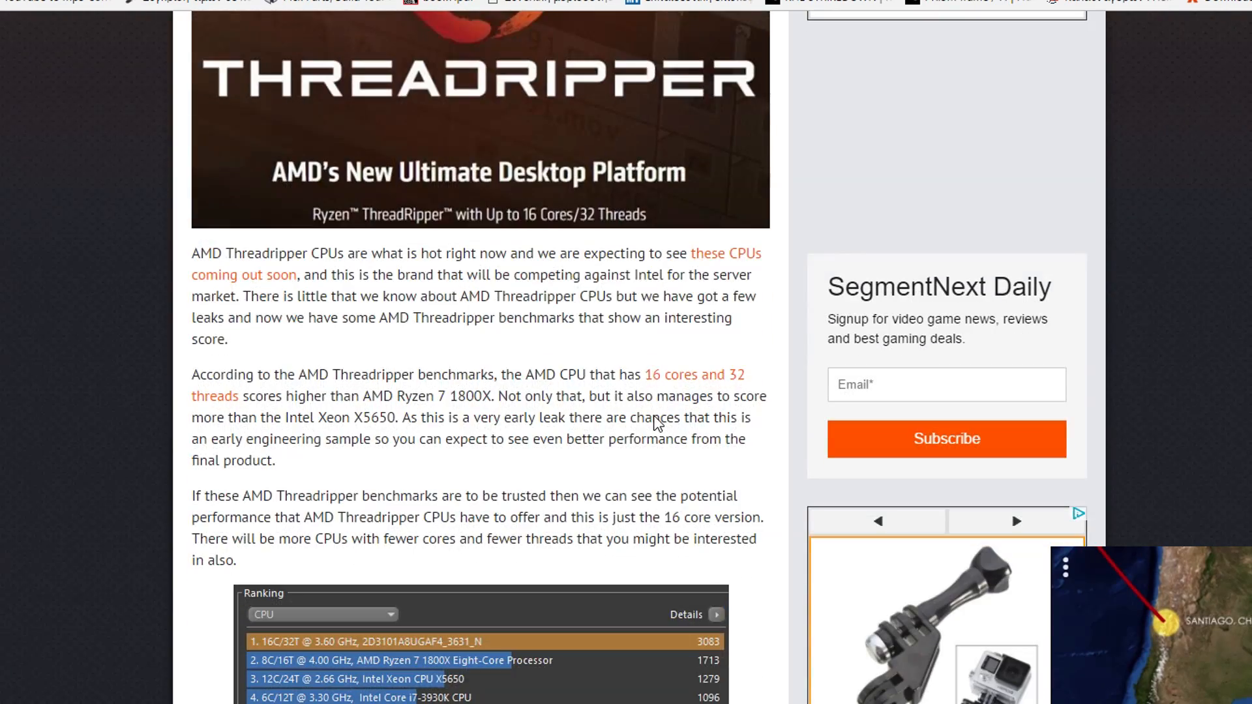
Scroll until the full Cinebench ranking chart shows the 16C/32T processor leading at 3083
scroll("down", 3)
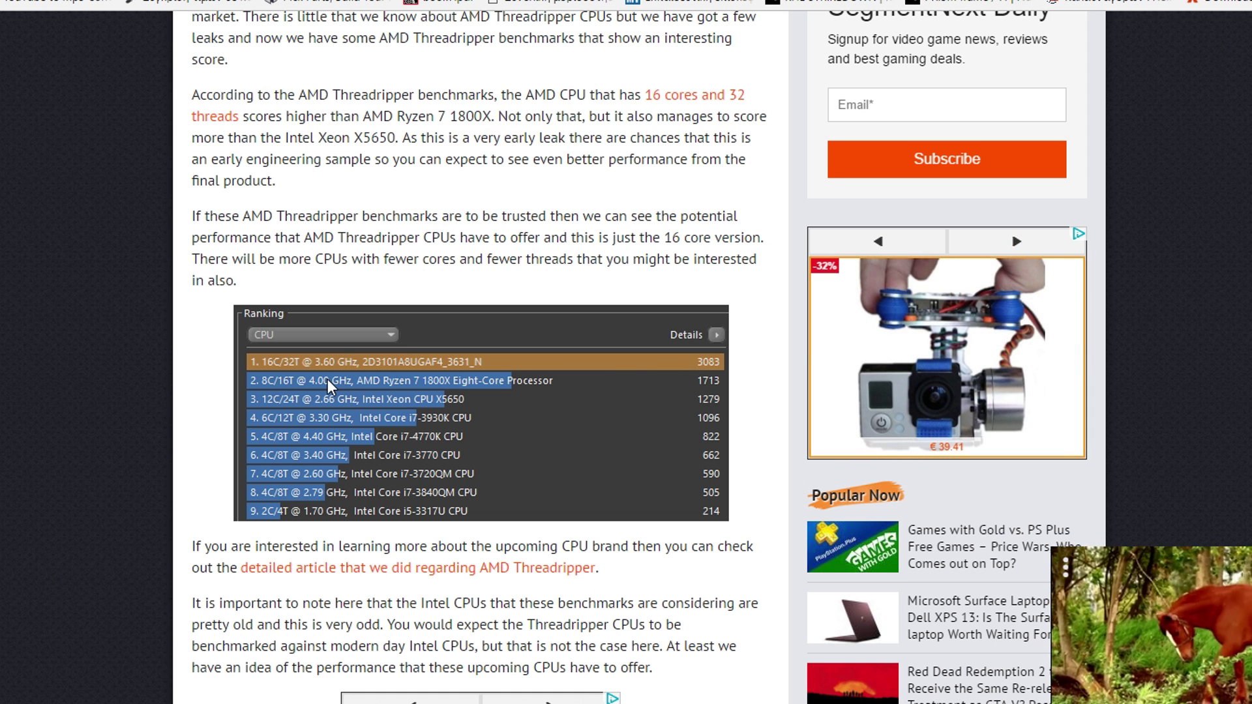
mouse_move(380, 392)
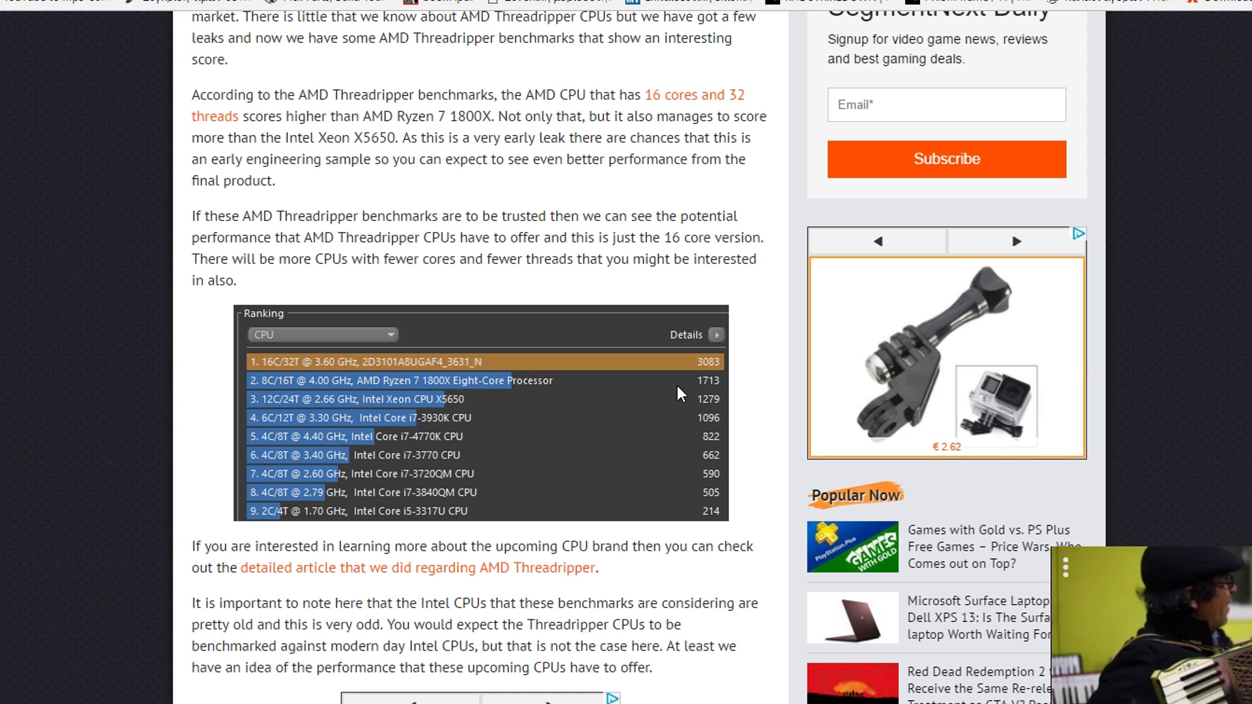
mouse_move(785, 221)
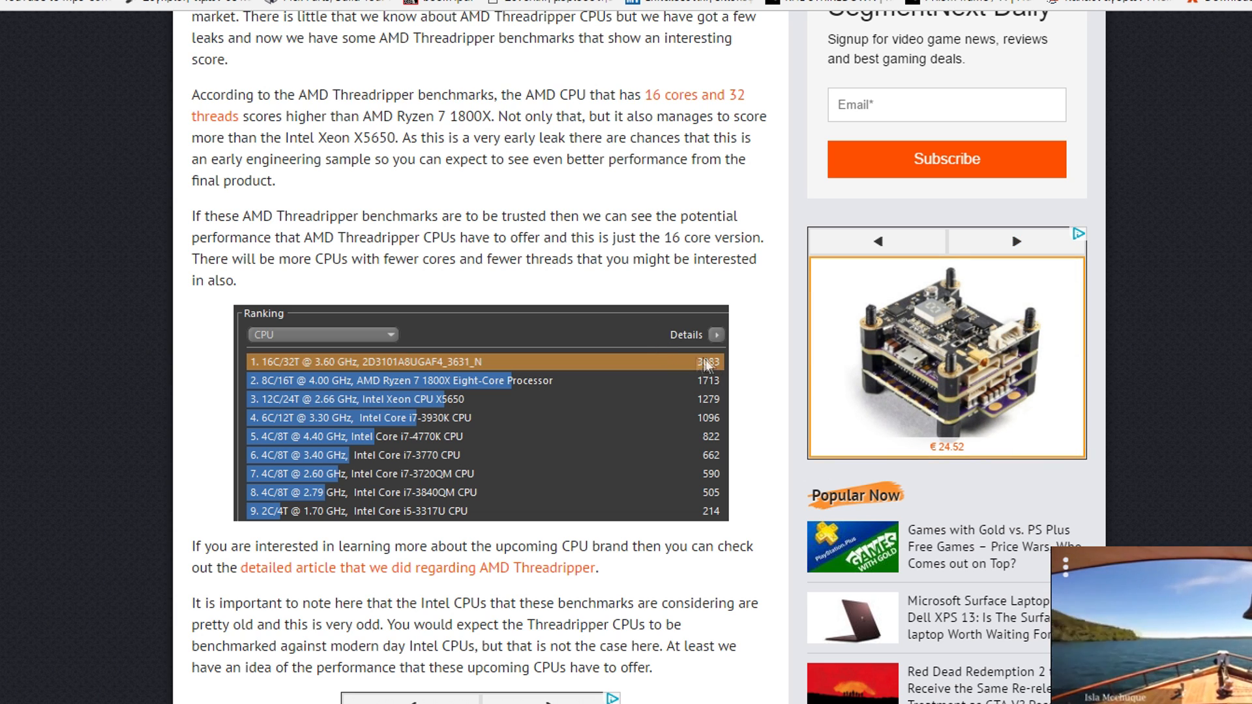
mouse_move(742, 300)
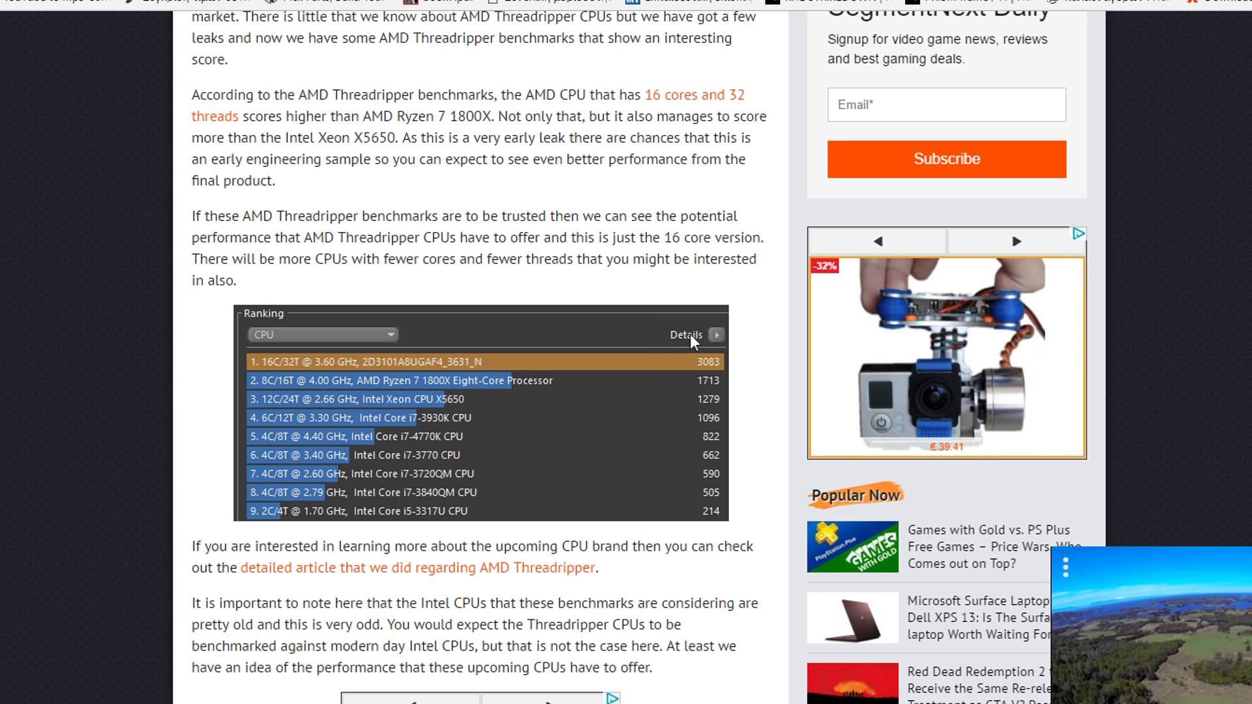
mouse_move(757, 322)
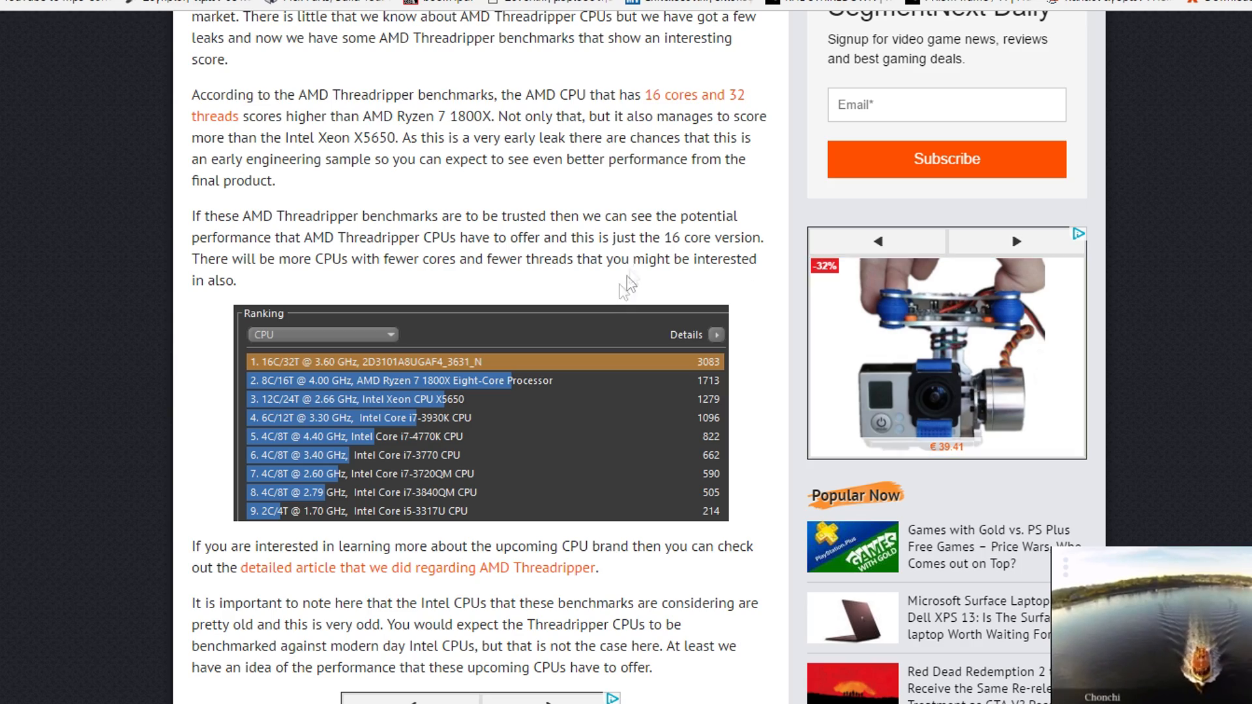
scroll("up", 3)
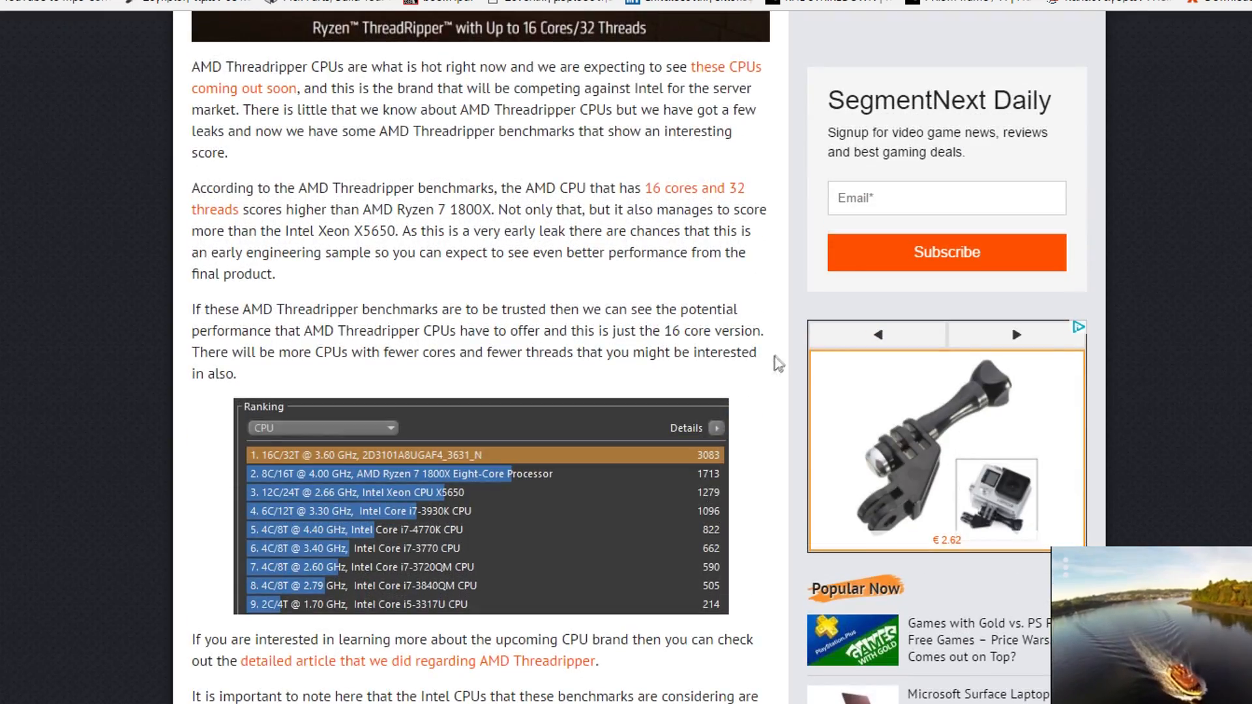
scroll("down", 3)
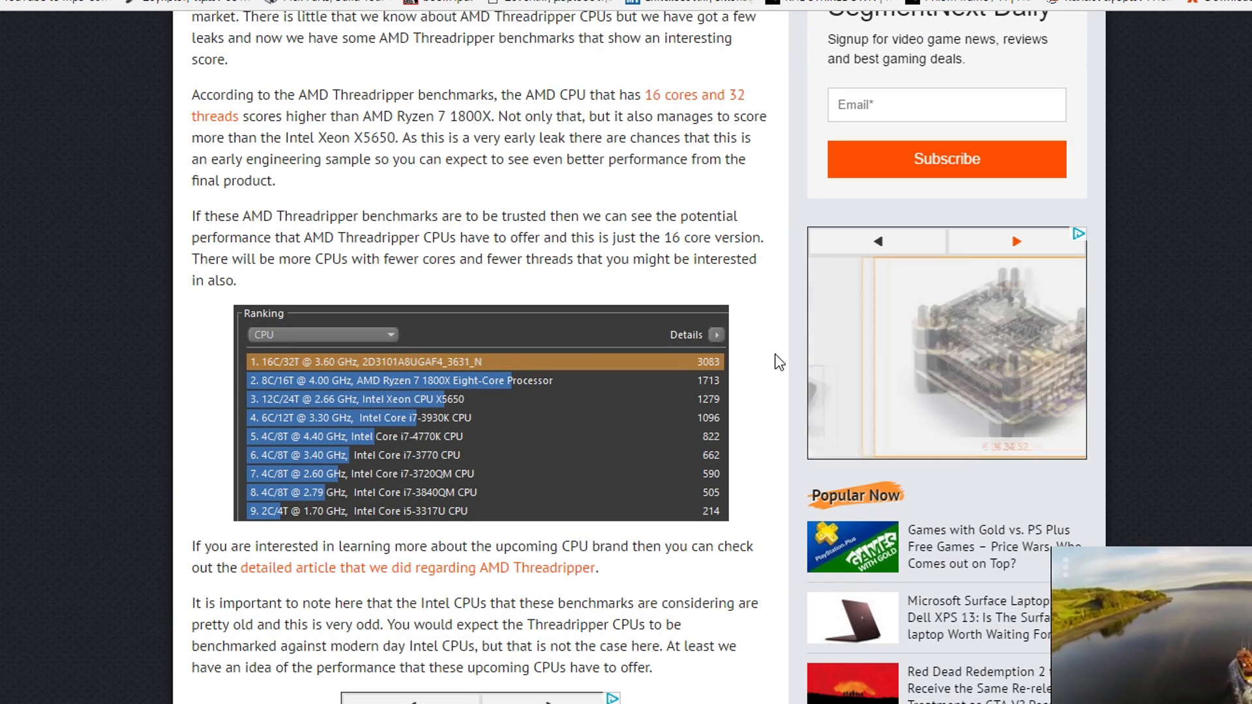